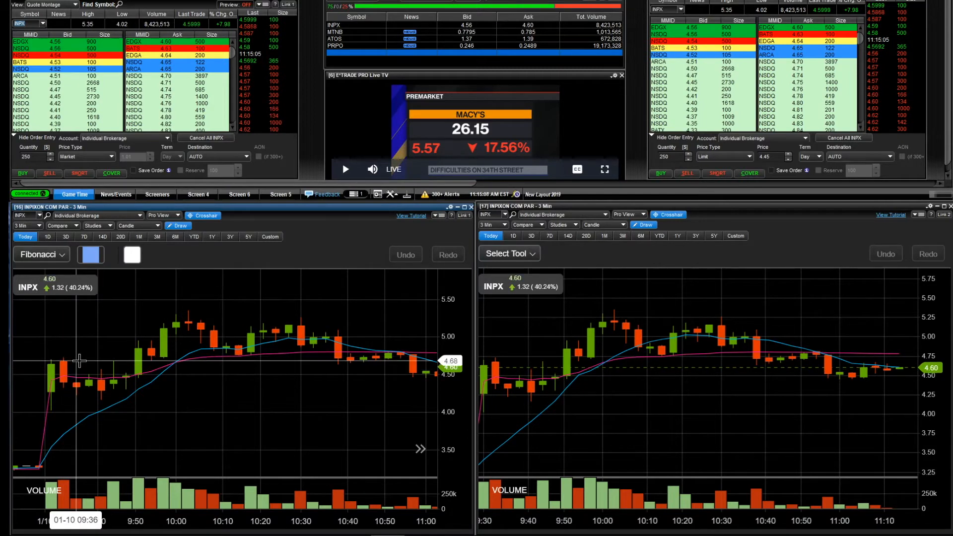
pyautogui.moveTo(82, 355)
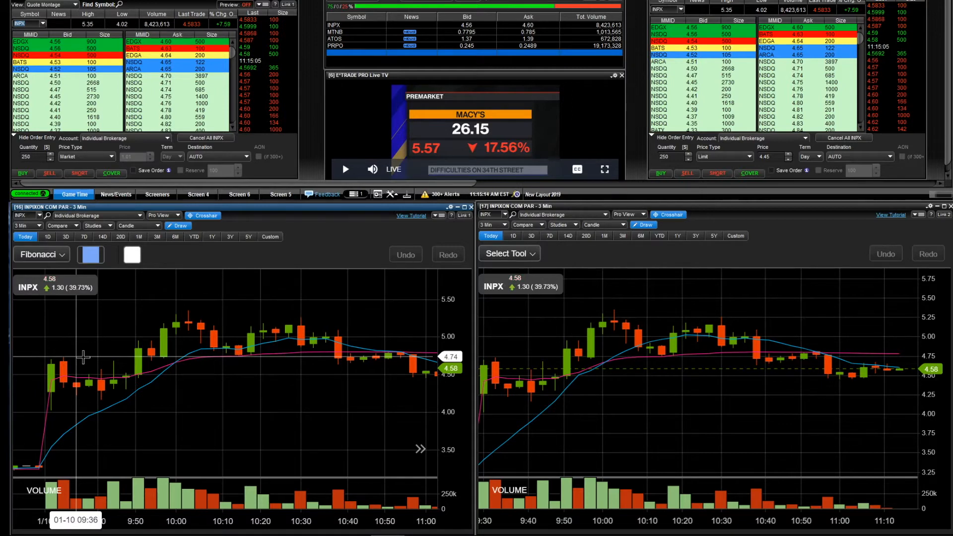
pyautogui.moveTo(102, 354)
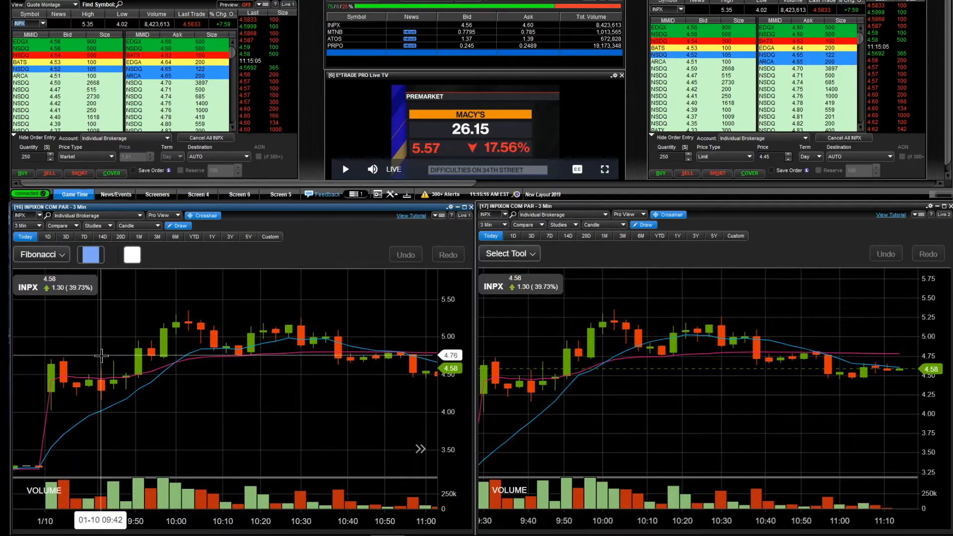
pyautogui.moveTo(111, 363)
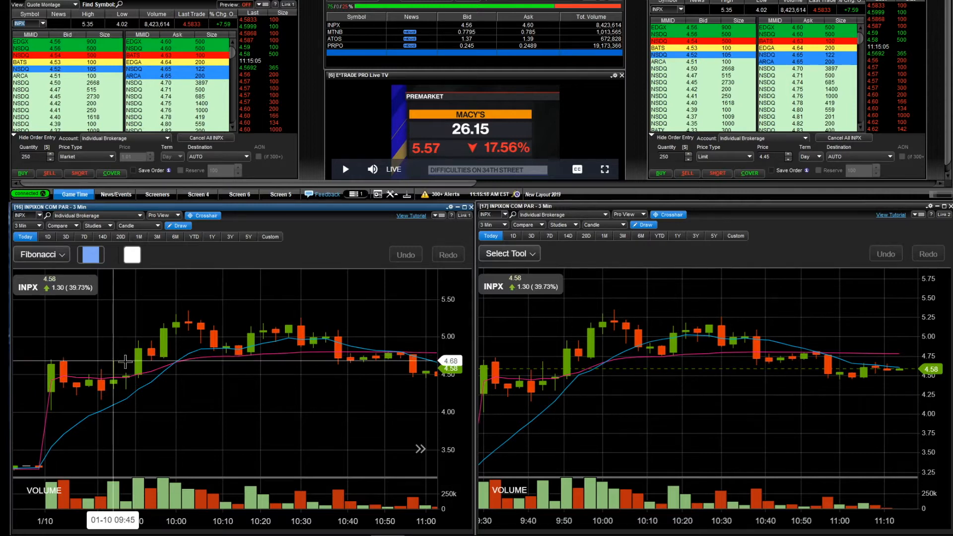
pyautogui.moveTo(75, 357)
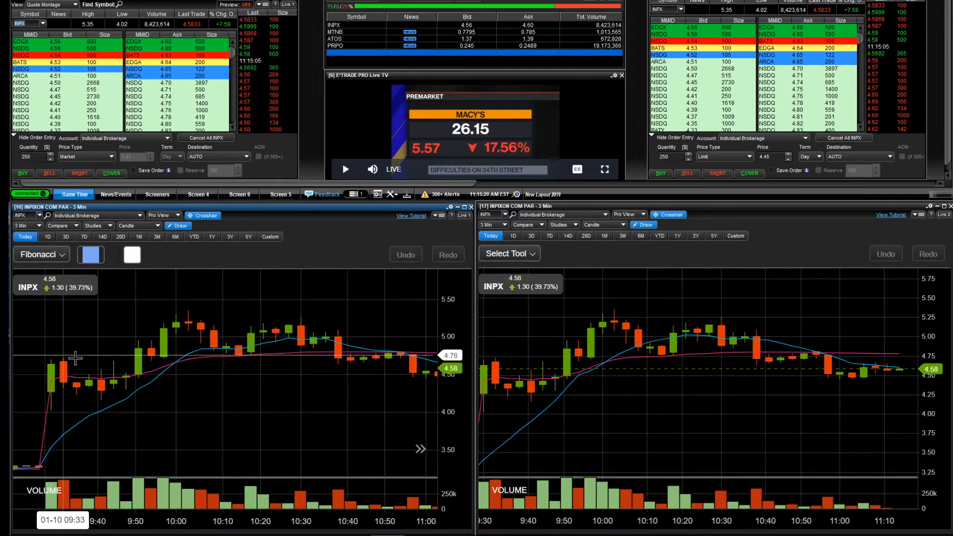
pyautogui.moveTo(238, 355)
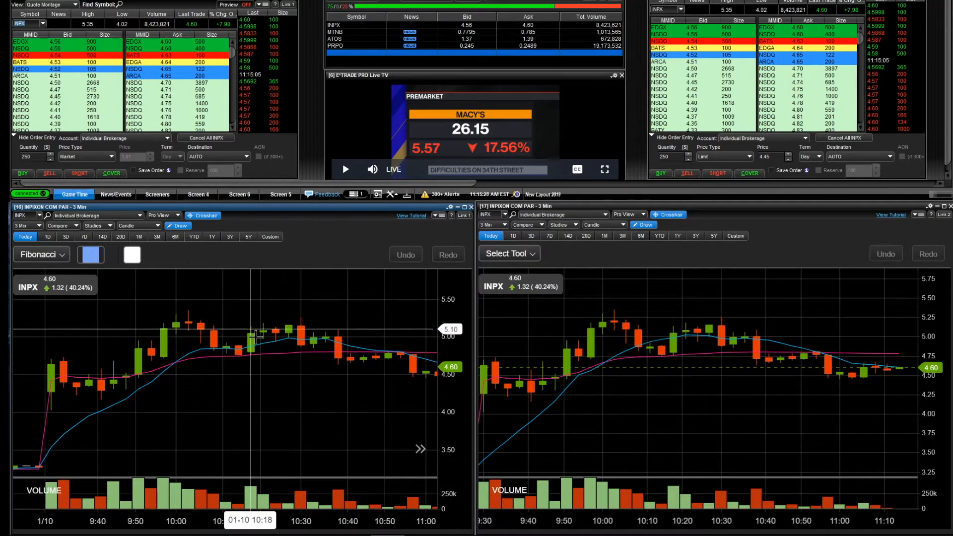
pyautogui.moveTo(257, 328)
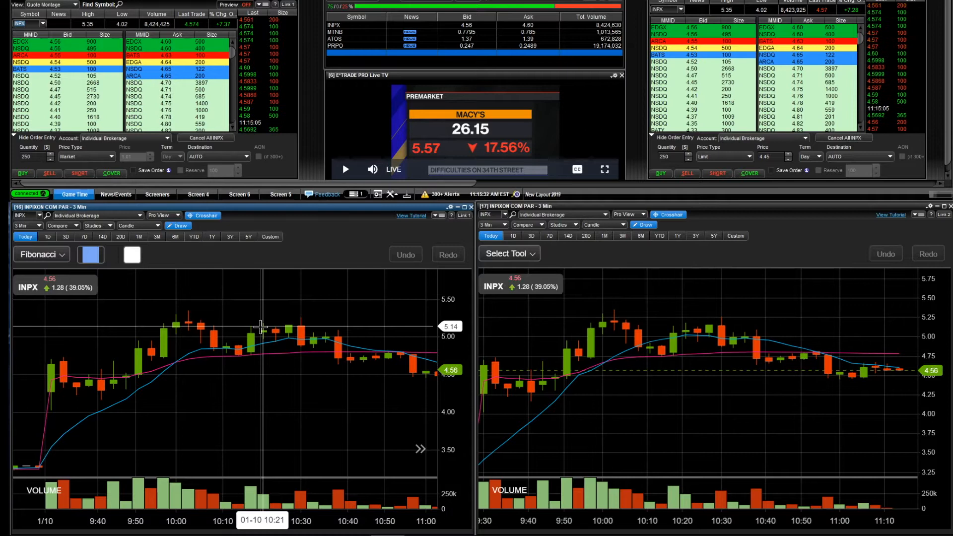
pyautogui.moveTo(293, 317)
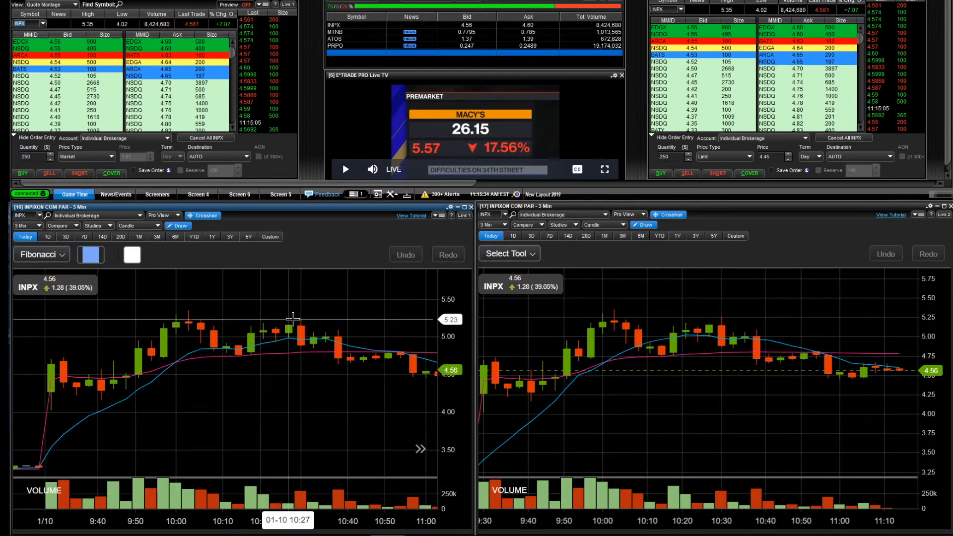
pyautogui.moveTo(291, 316)
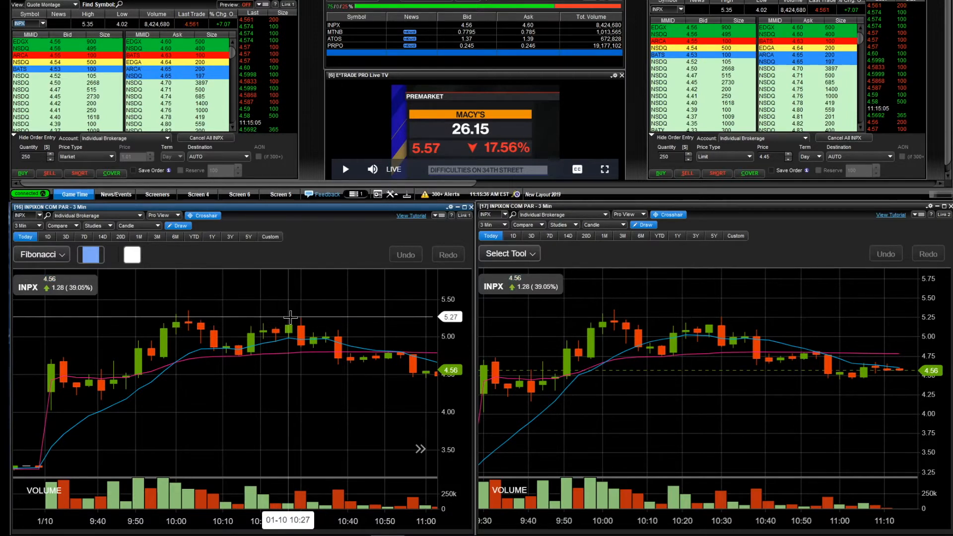
pyautogui.moveTo(408, 374)
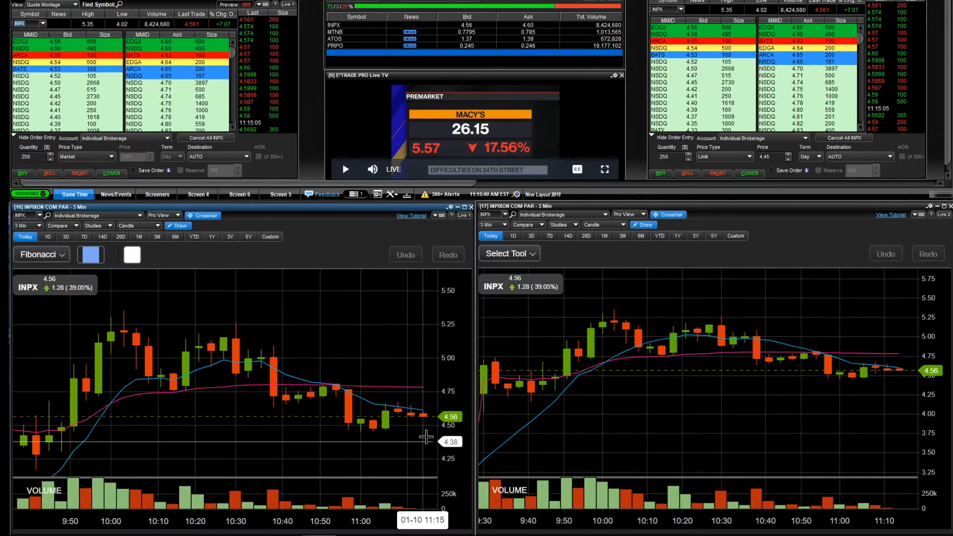
pyautogui.moveTo(416, 418)
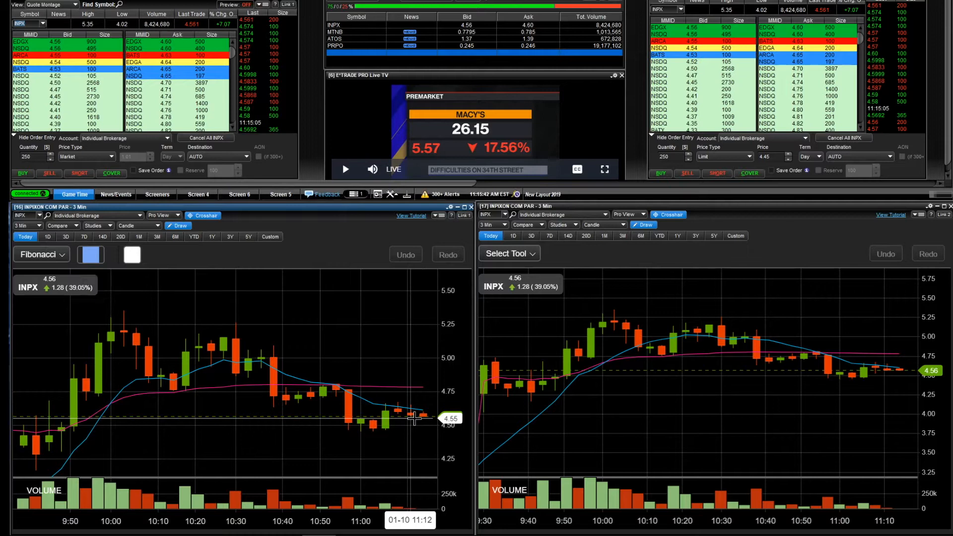
pyautogui.moveTo(234, 341)
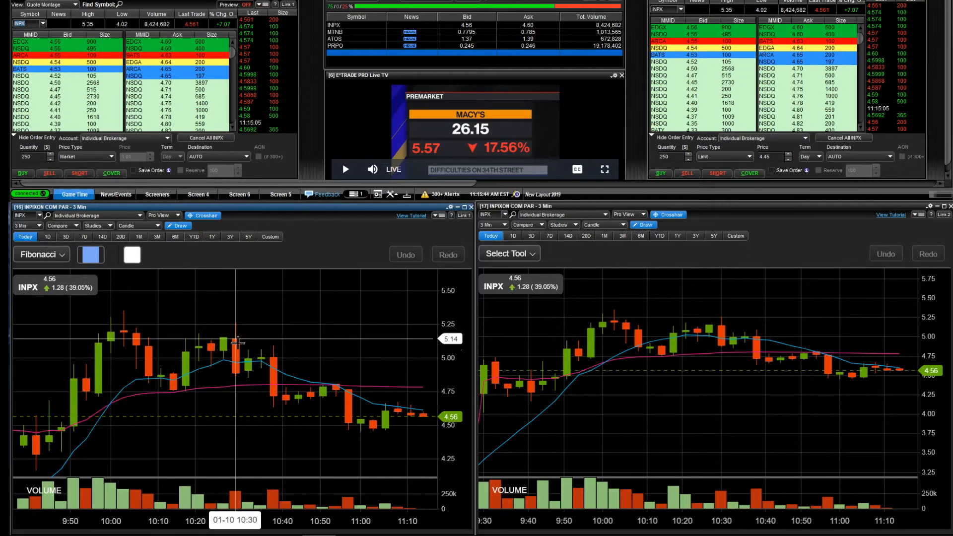
pyautogui.moveTo(234, 347)
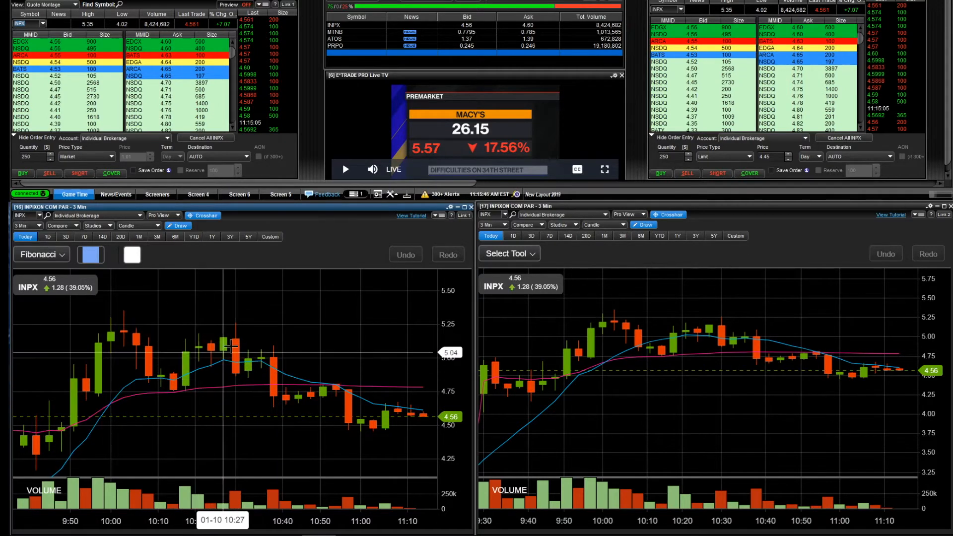
pyautogui.moveTo(234, 352)
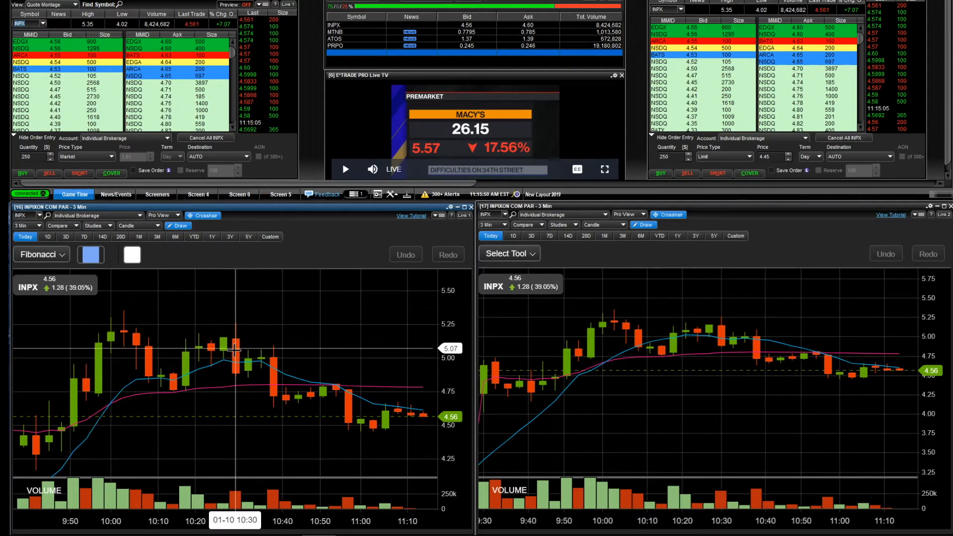
pyautogui.moveTo(230, 355)
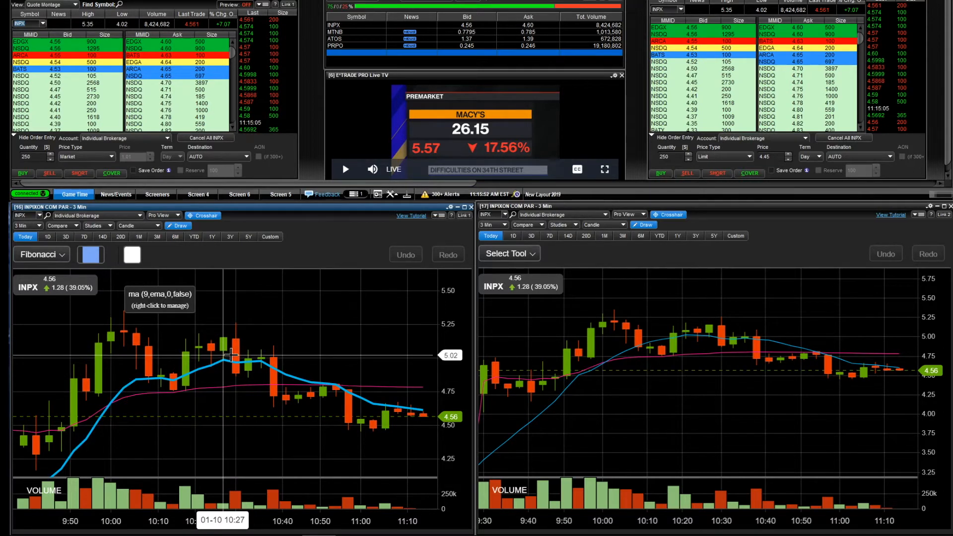
pyautogui.moveTo(219, 328)
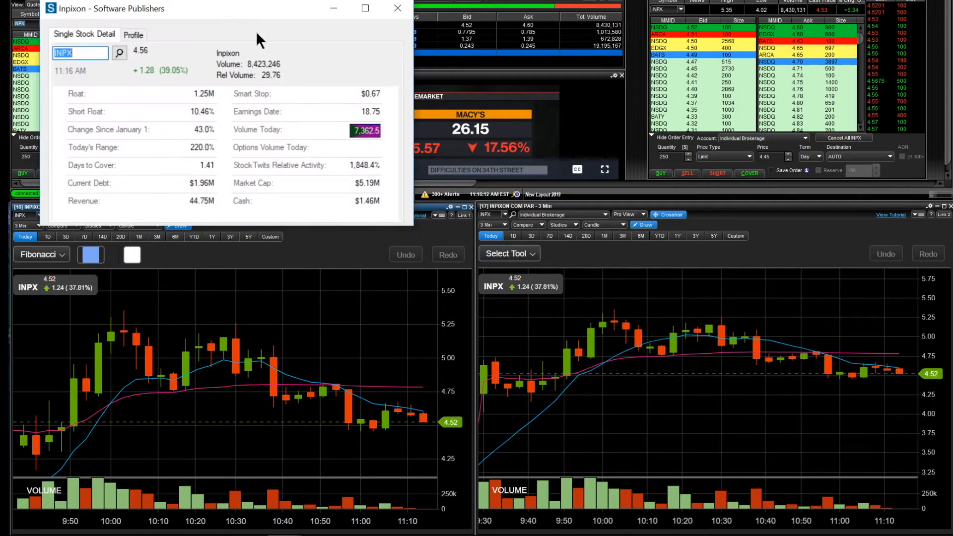
pyautogui.moveTo(279, 19)
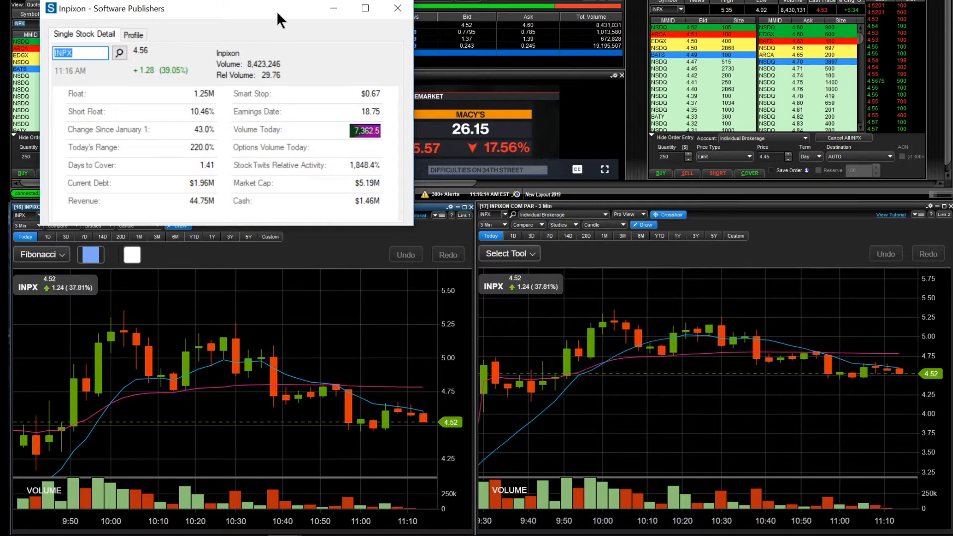
pyautogui.click(398, 8)
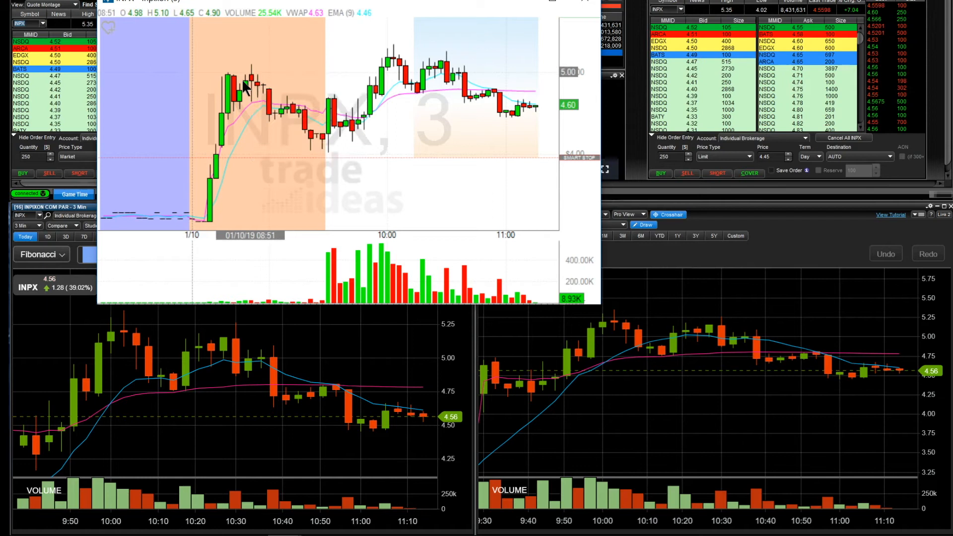
pyautogui.moveTo(344, 3)
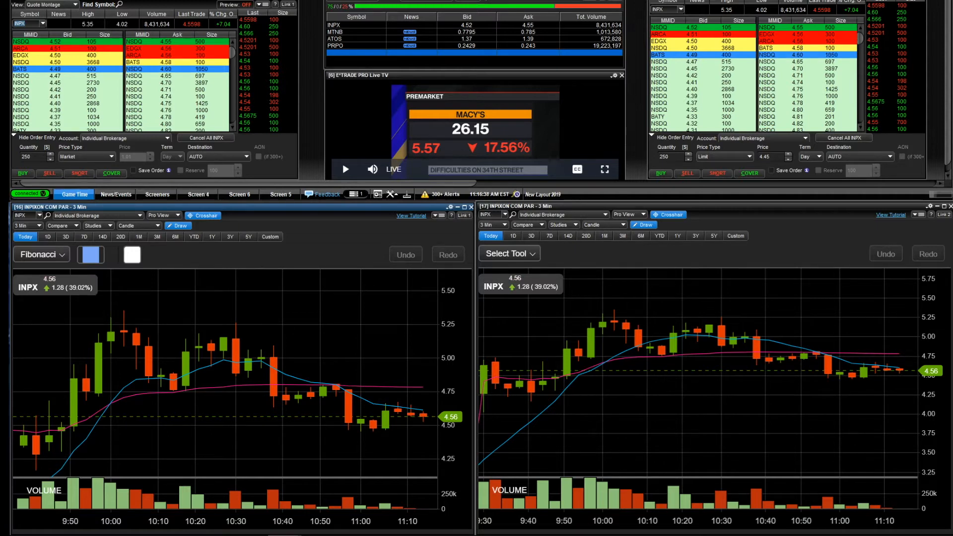
pyautogui.moveTo(155, 312)
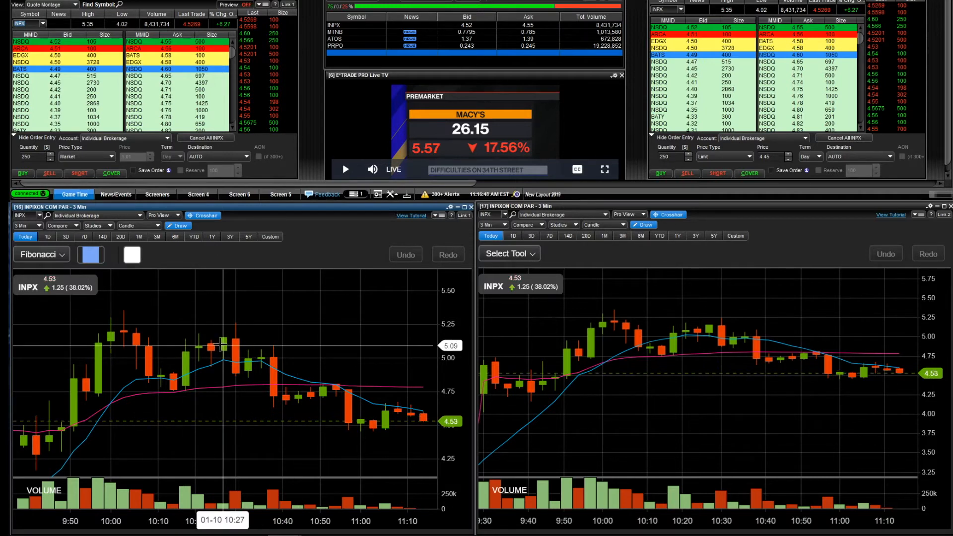
pyautogui.moveTo(232, 309)
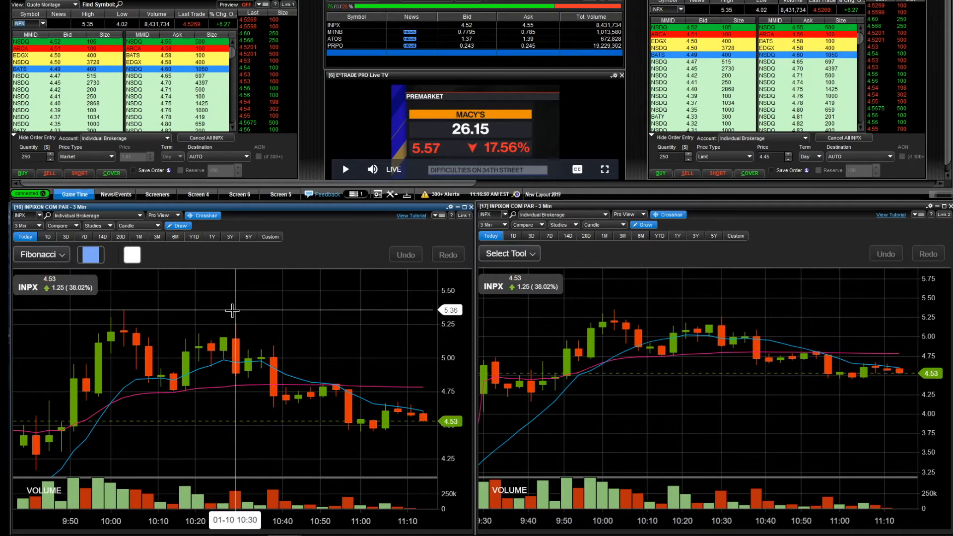
pyautogui.moveTo(164, 312)
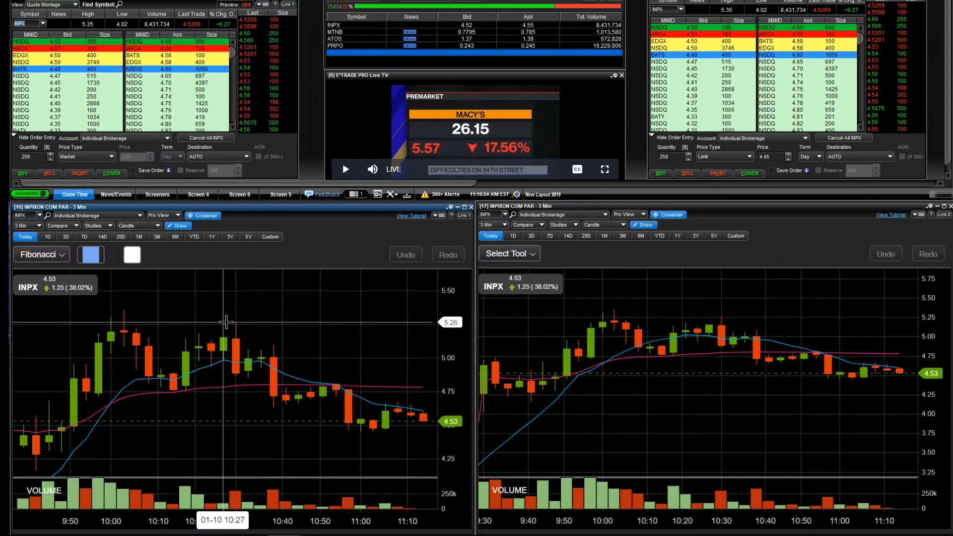
pyautogui.moveTo(230, 321)
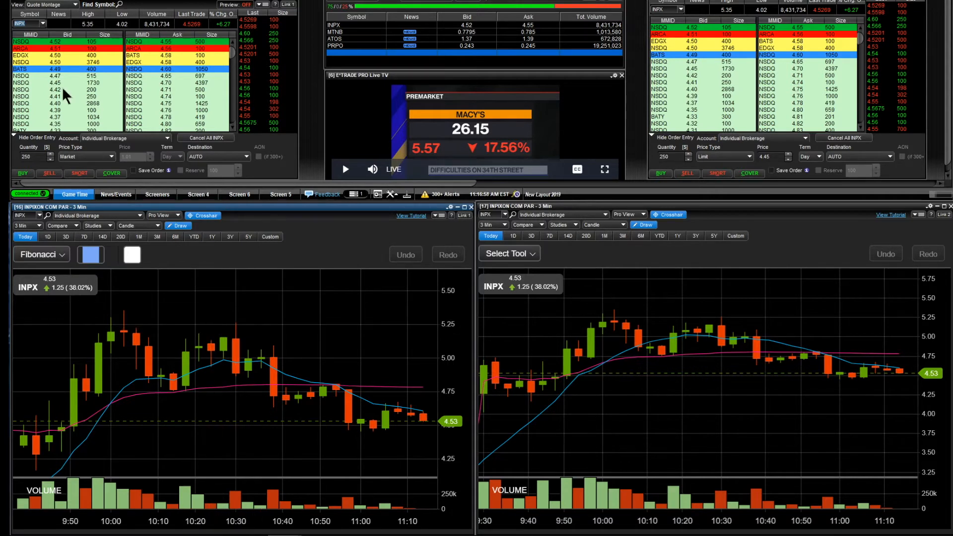
# Step: Load OGEN into the left intraday chart, then close the OGEN daily chart preview
pyautogui.click(41, 24)
pyautogui.write('OGEN')
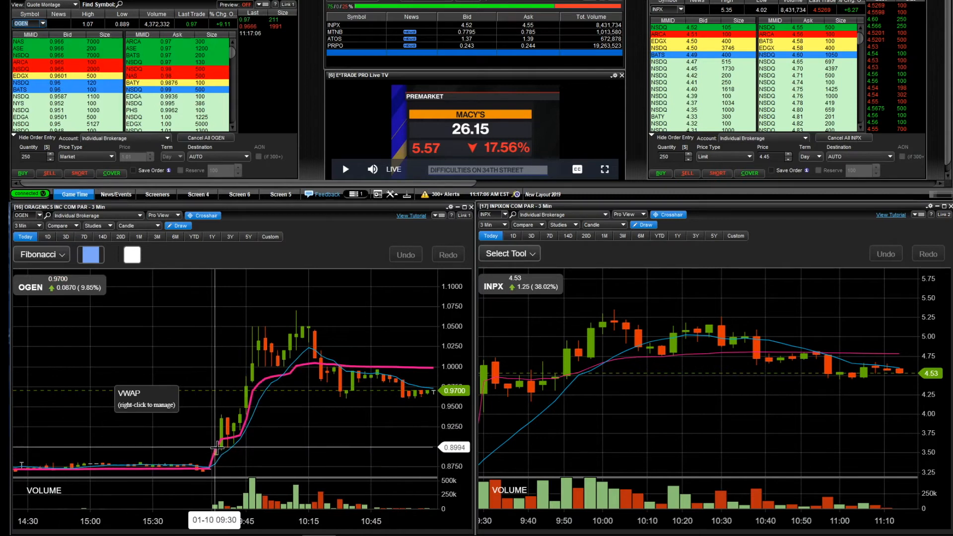
pyautogui.moveTo(212, 327)
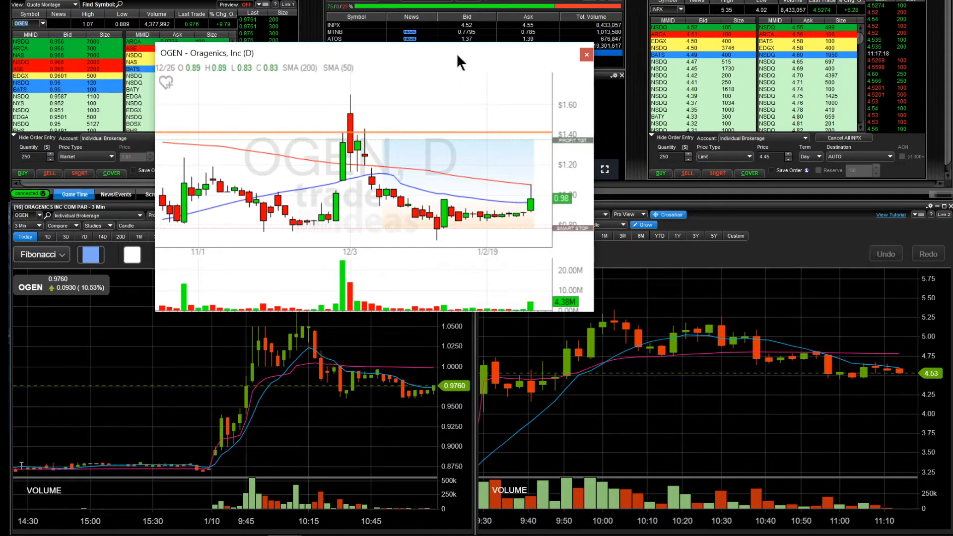
pyautogui.click(585, 54)
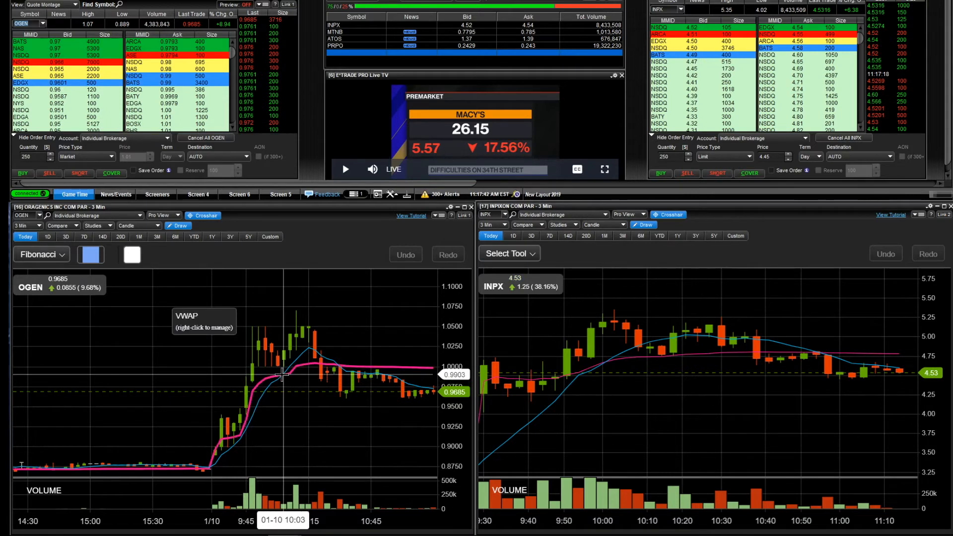
pyautogui.moveTo(276, 371)
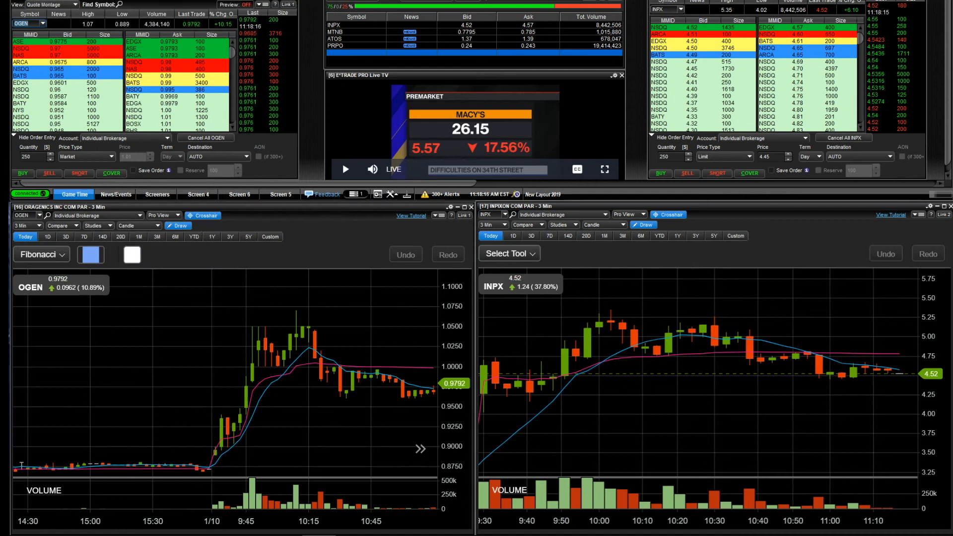
pyautogui.moveTo(265, 365)
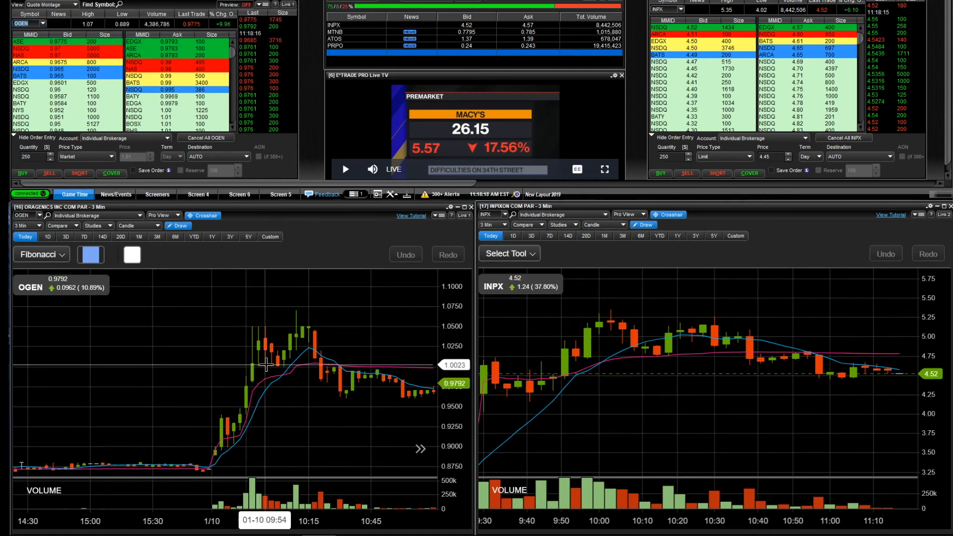
pyautogui.moveTo(282, 362)
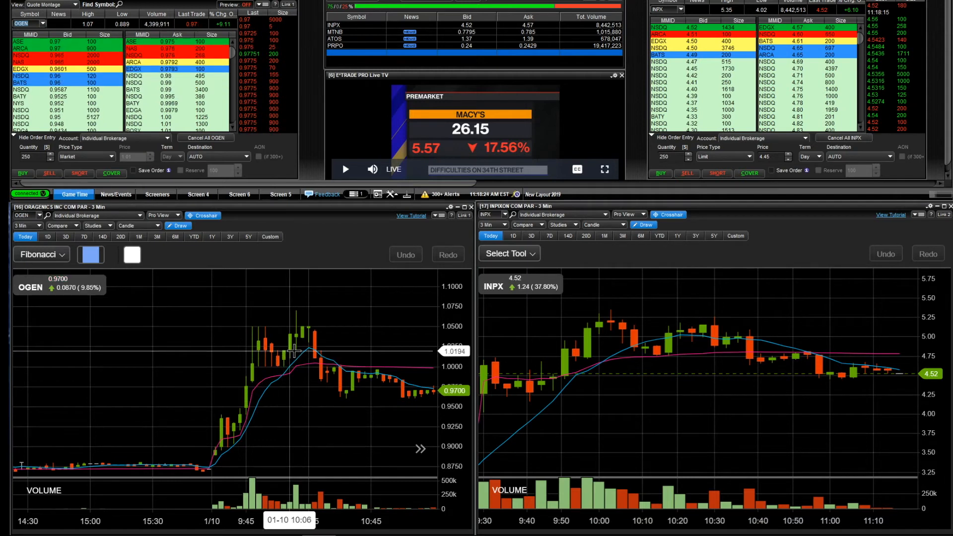
pyautogui.moveTo(275, 348)
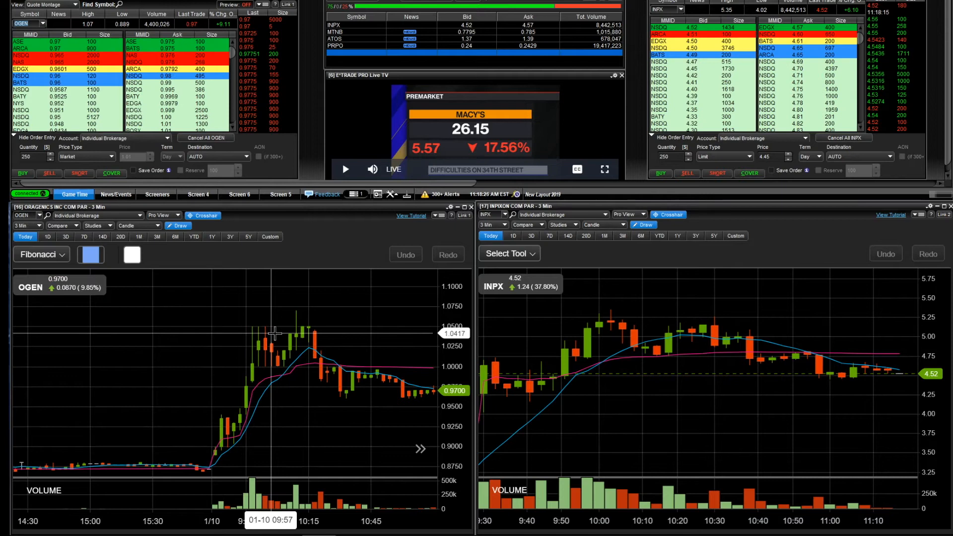
pyautogui.moveTo(276, 332)
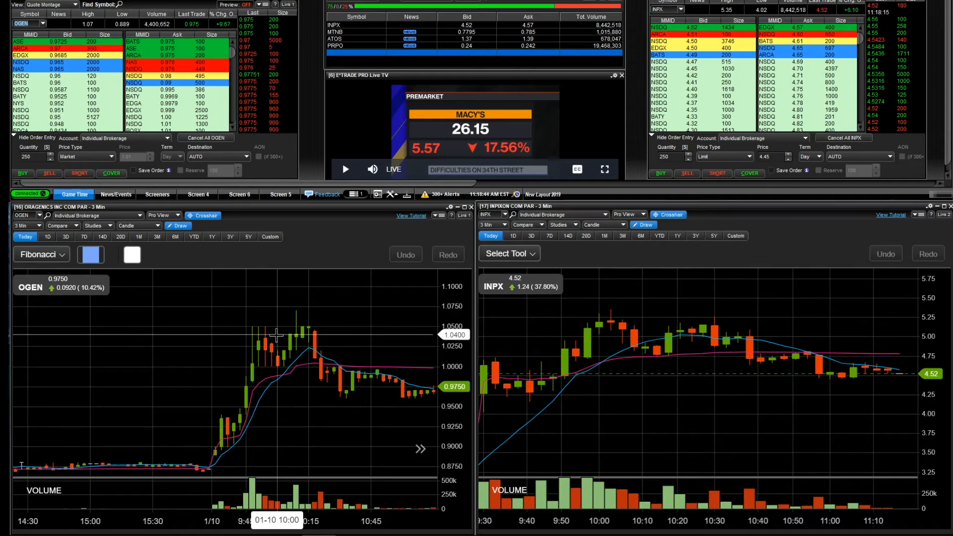
pyautogui.moveTo(290, 387)
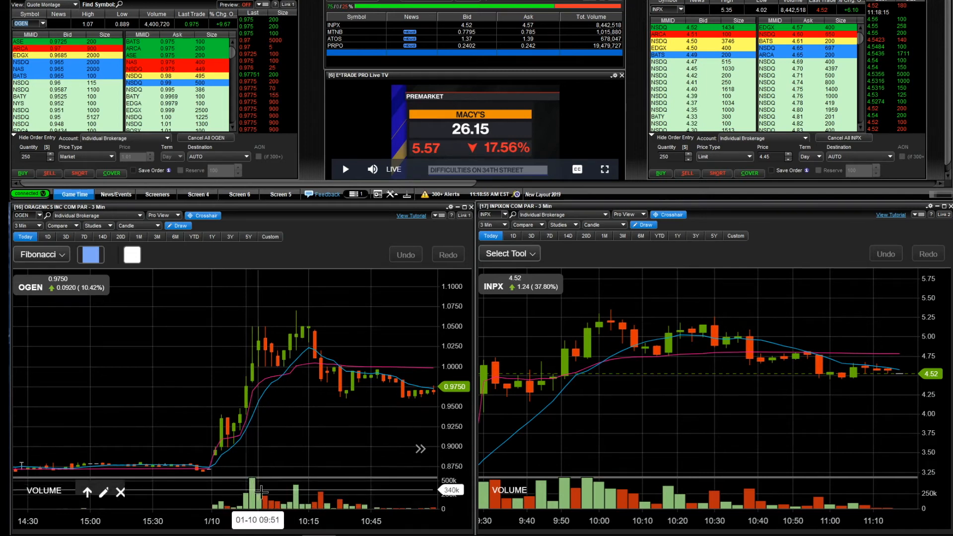
pyautogui.moveTo(289, 501)
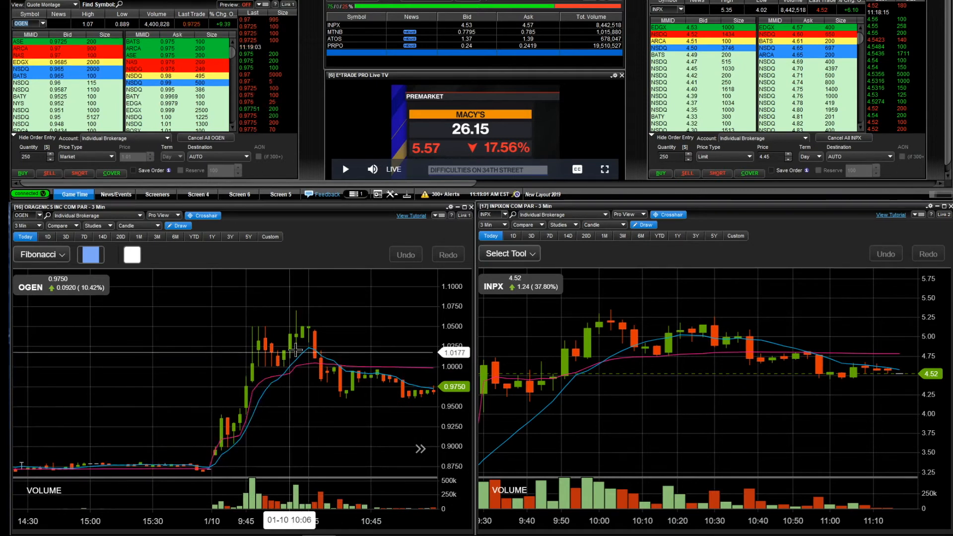
pyautogui.moveTo(294, 328)
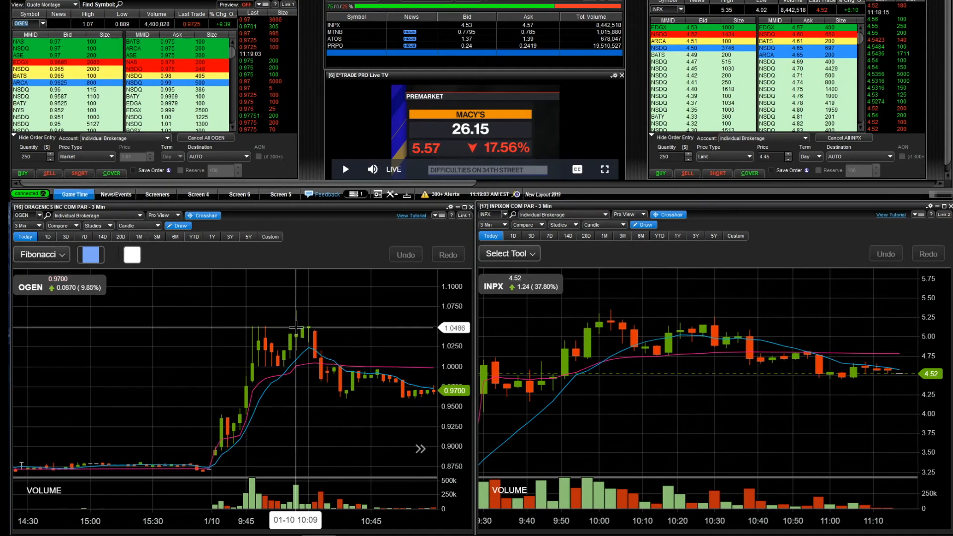
pyautogui.moveTo(301, 328)
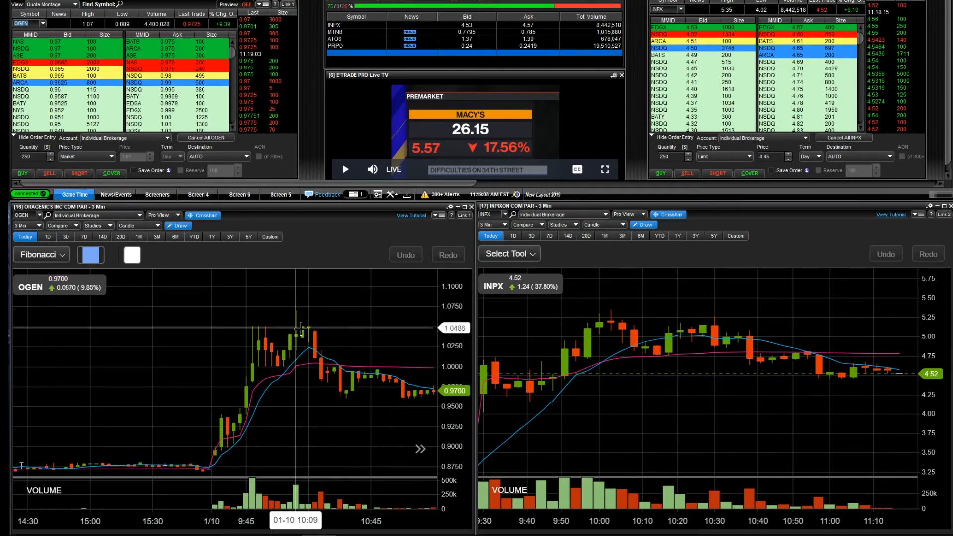
pyautogui.moveTo(302, 328)
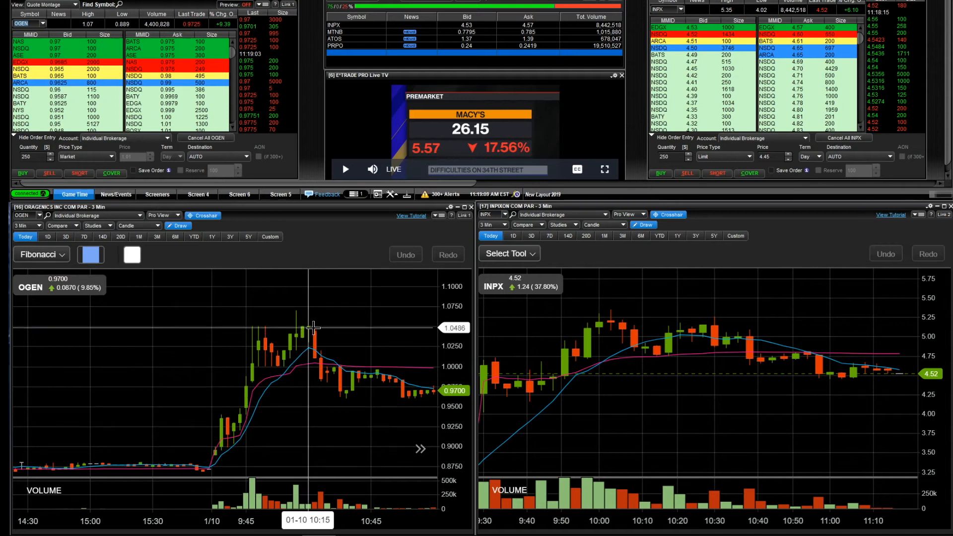
pyautogui.moveTo(315, 331)
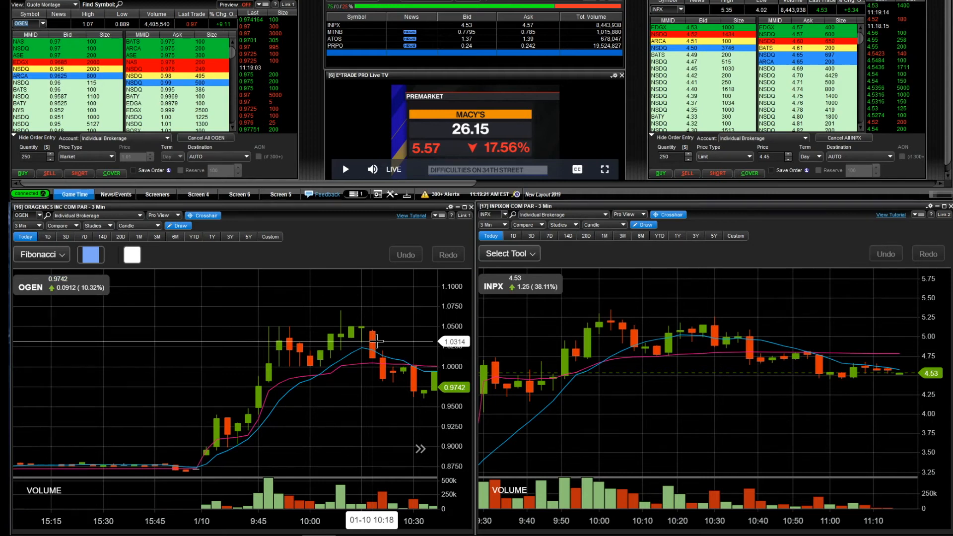
pyautogui.moveTo(379, 362)
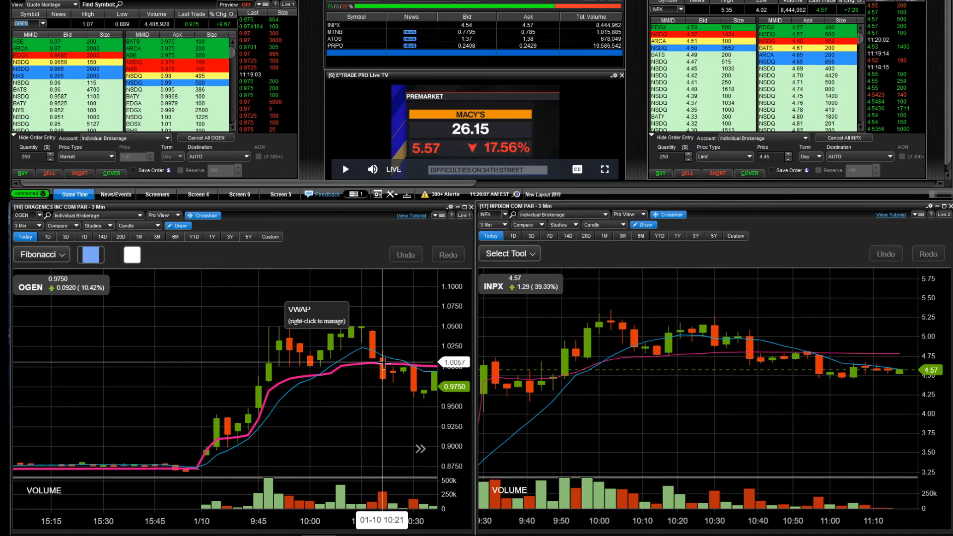
pyautogui.moveTo(187, 327)
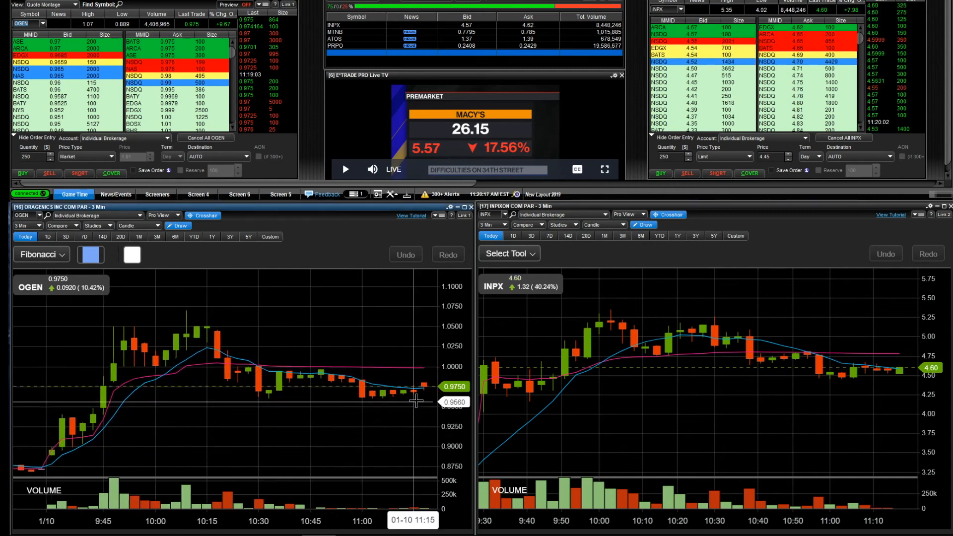
pyautogui.moveTo(404, 392)
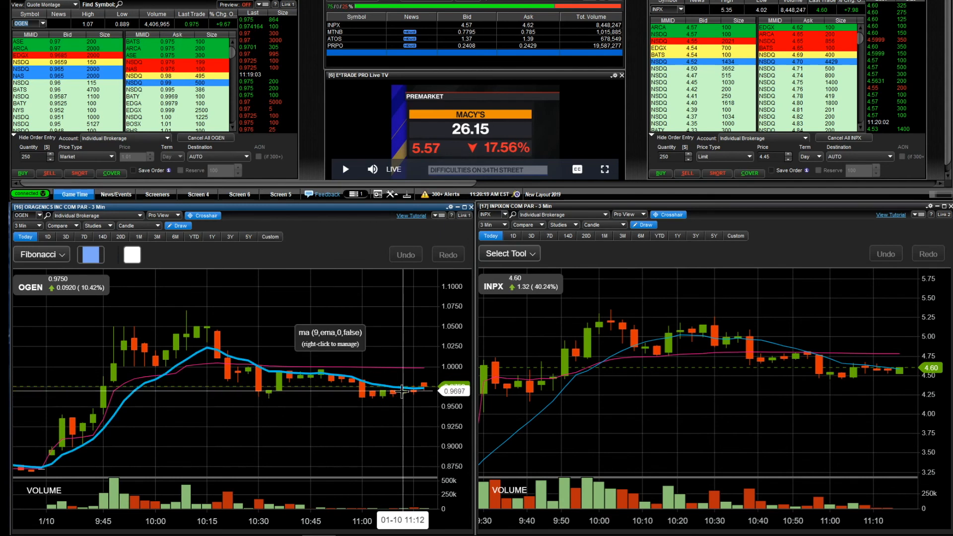